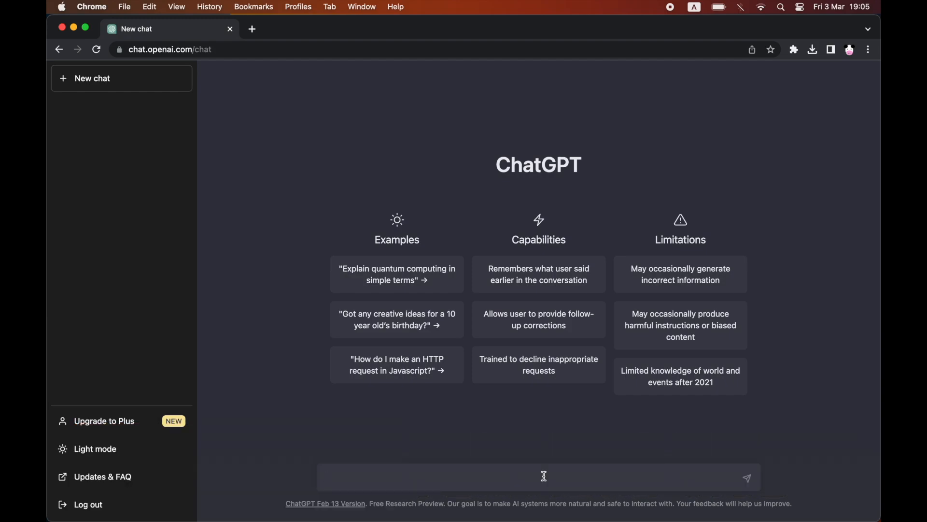
pyautogui.write('Correct')
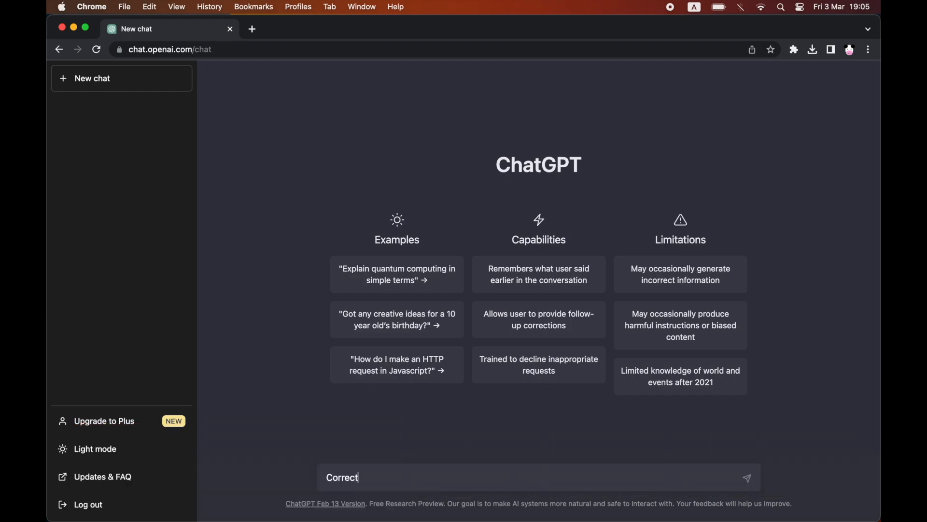
pyautogui.write('my spel')
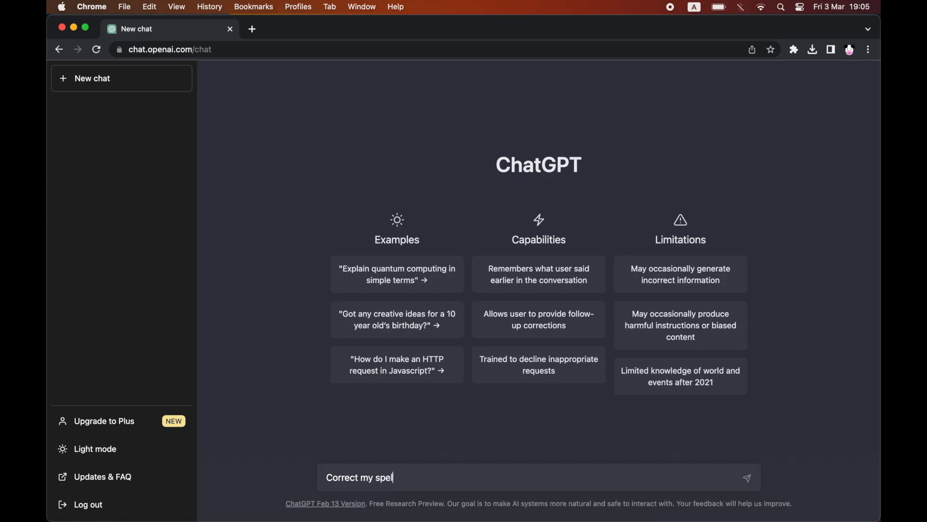
pyautogui.write('ling')
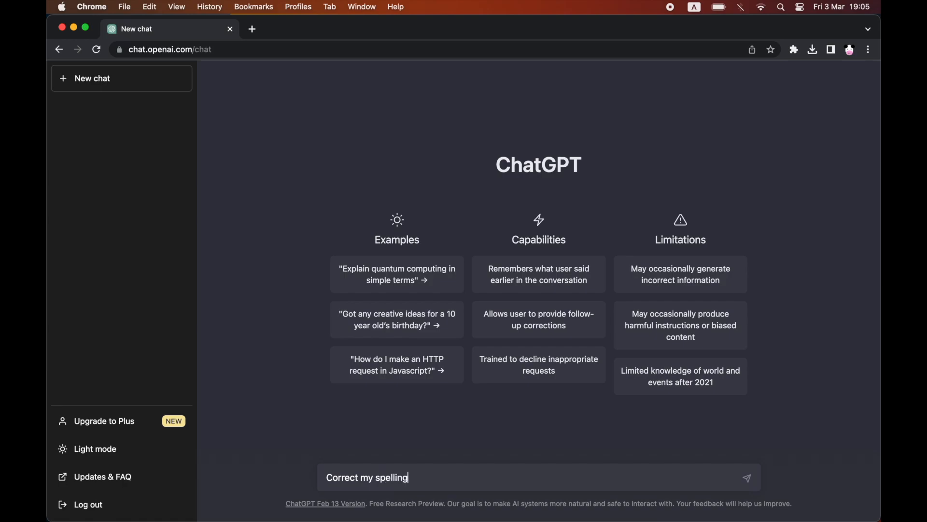
pyautogui.write('and gramm')
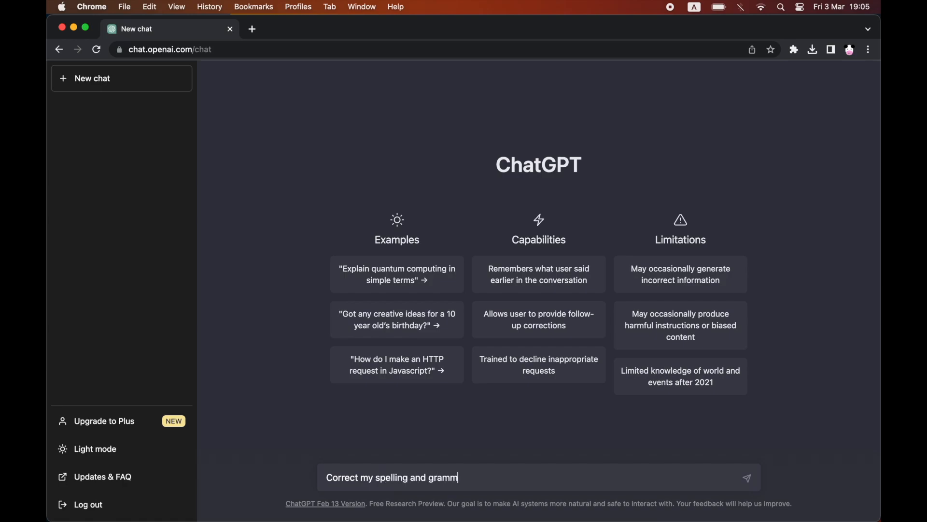
pyautogui.write('ar.')
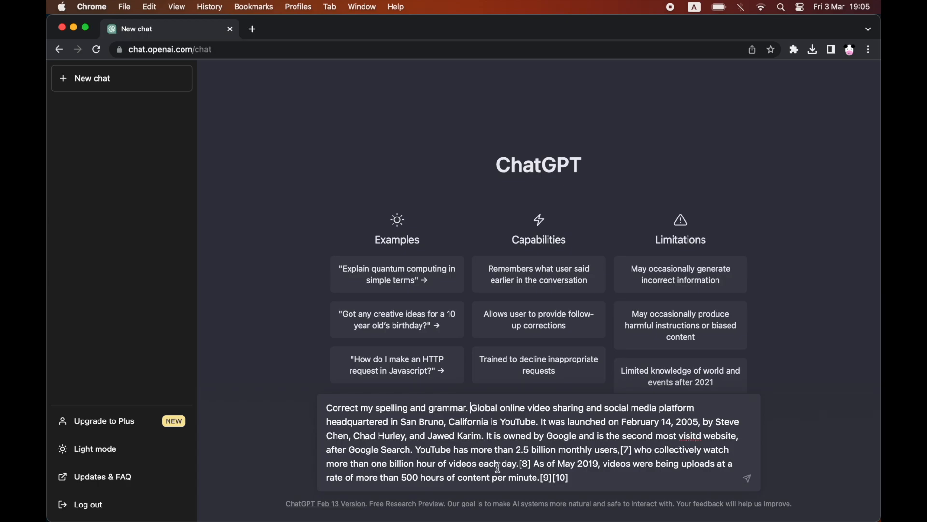
pyautogui.moveTo(431, 463)
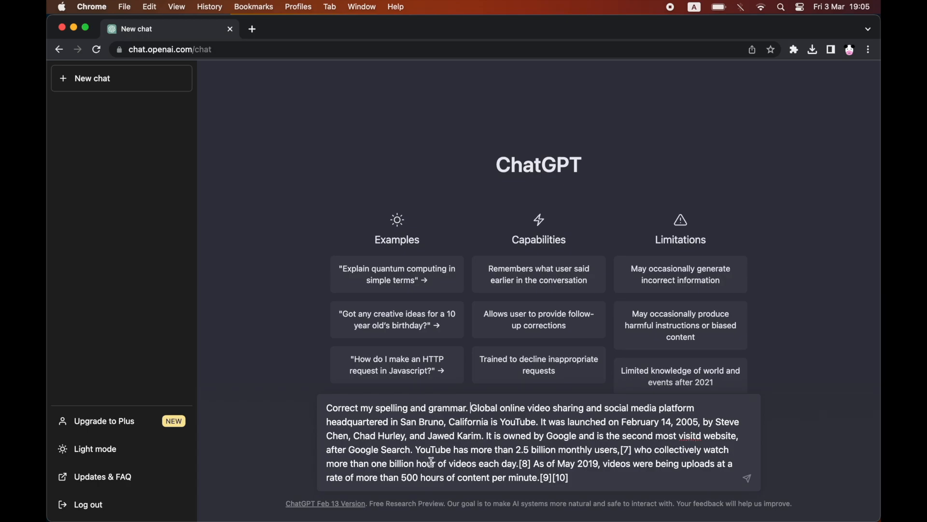